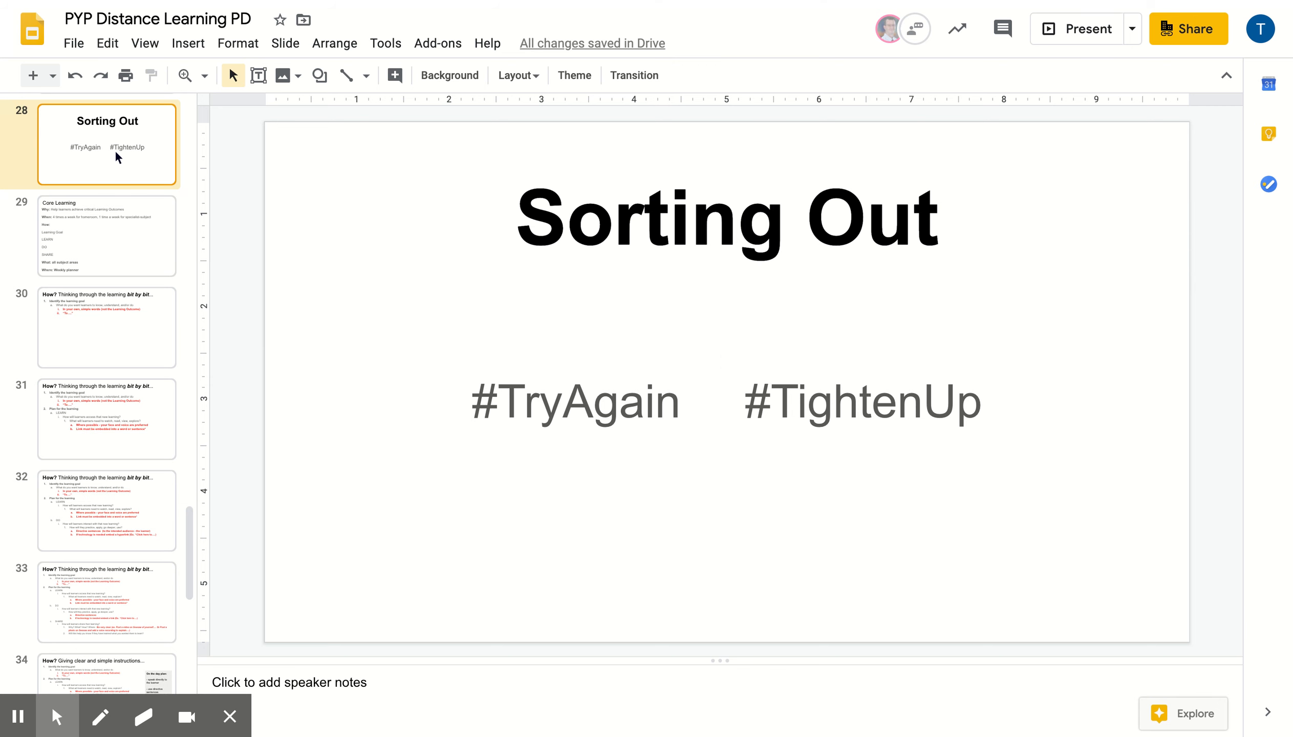
Show slide 30, 'How? Thinking through the learning bit by bit', on identifying the learning goal.
left_click(106, 236)
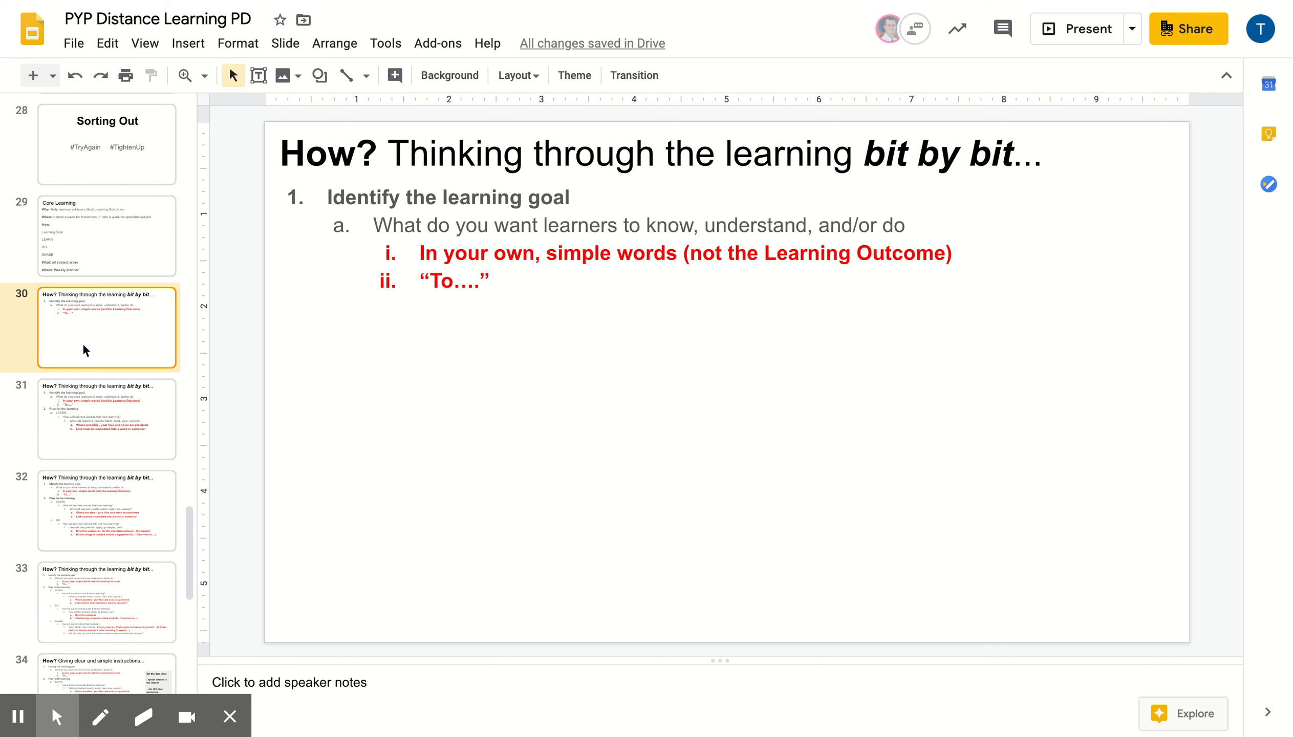
Show slide 31, which adds the 'Plan for the learning' step with its LEARN points.
left_click(105, 419)
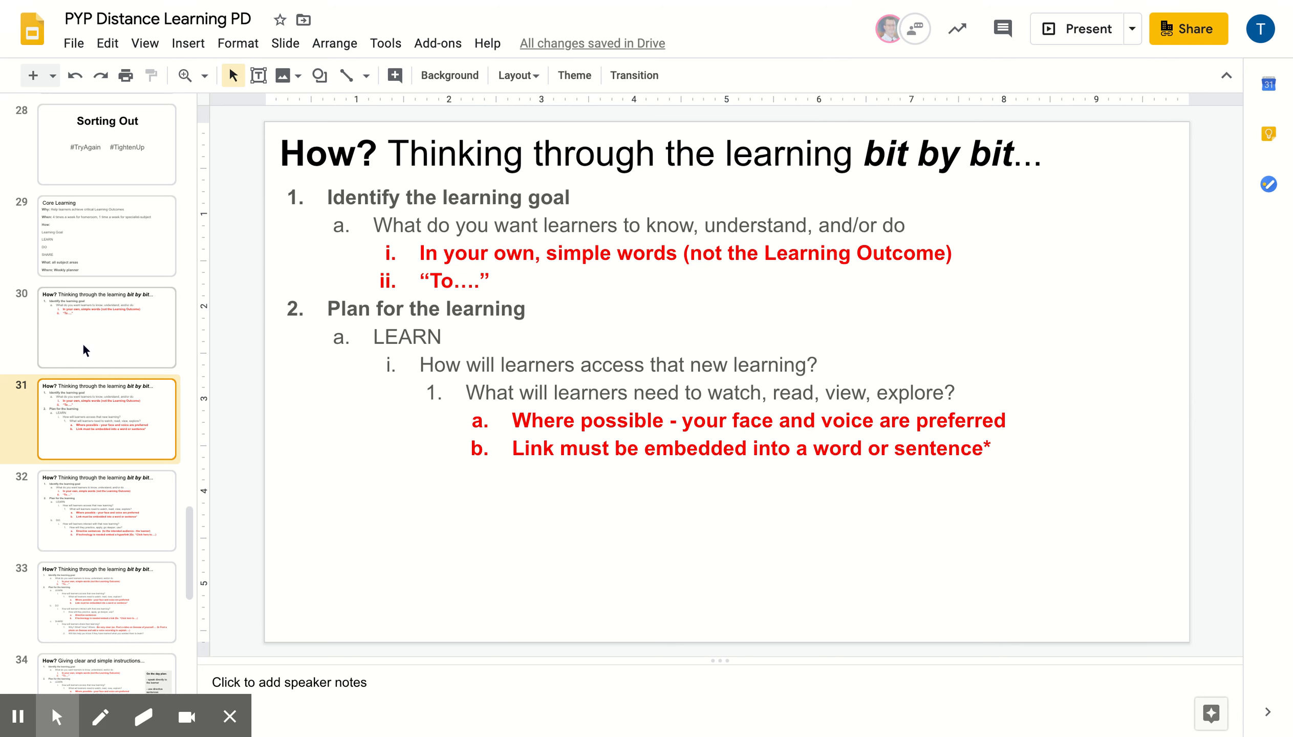
scroll("down", 3)
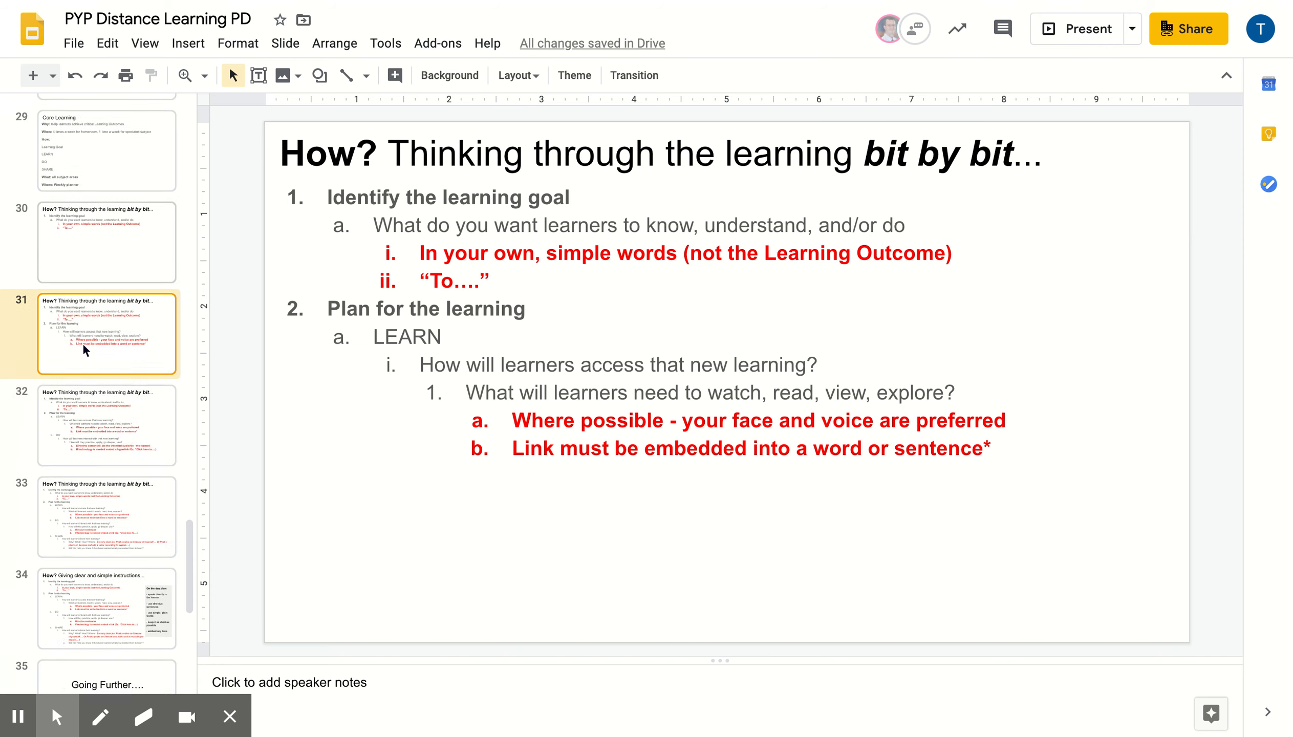
Show slide 34 on clear, simple instructions with LEARN, DO, SHARE and the on-the-day plan.
left_click(107, 374)
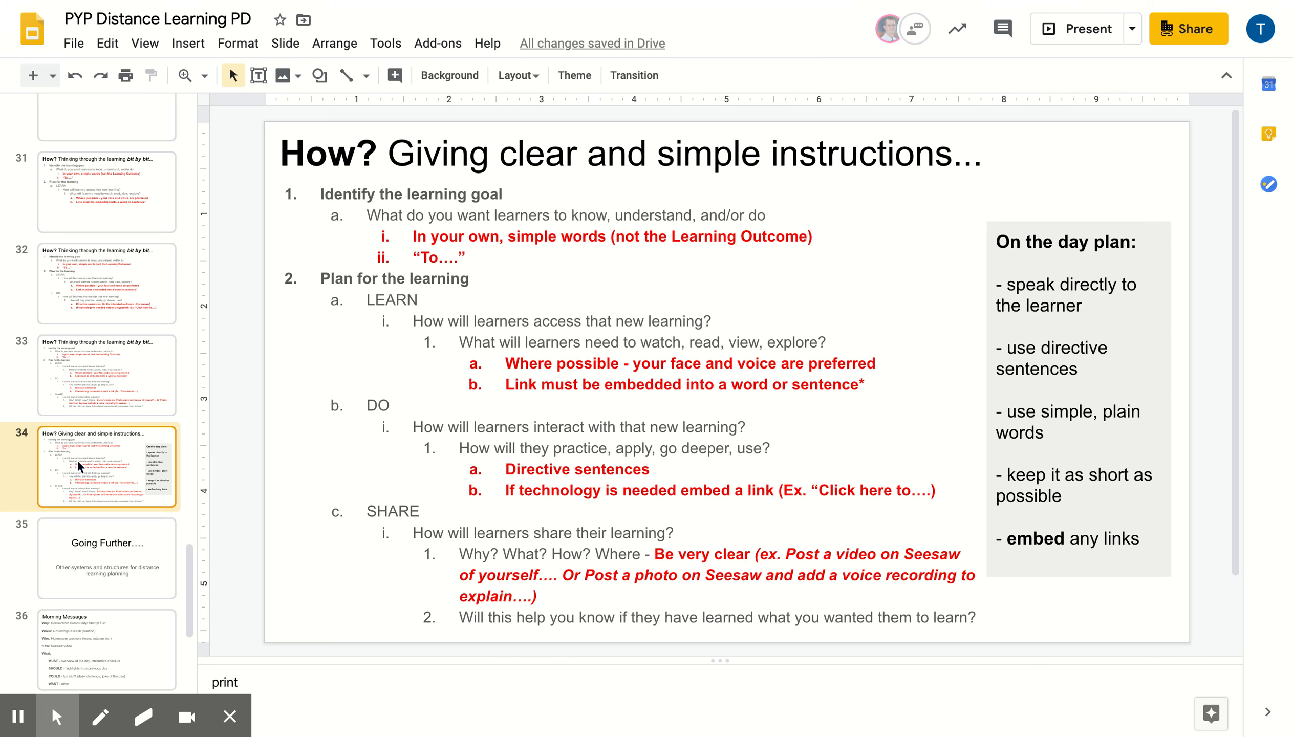
mouse_move(1224, 5)
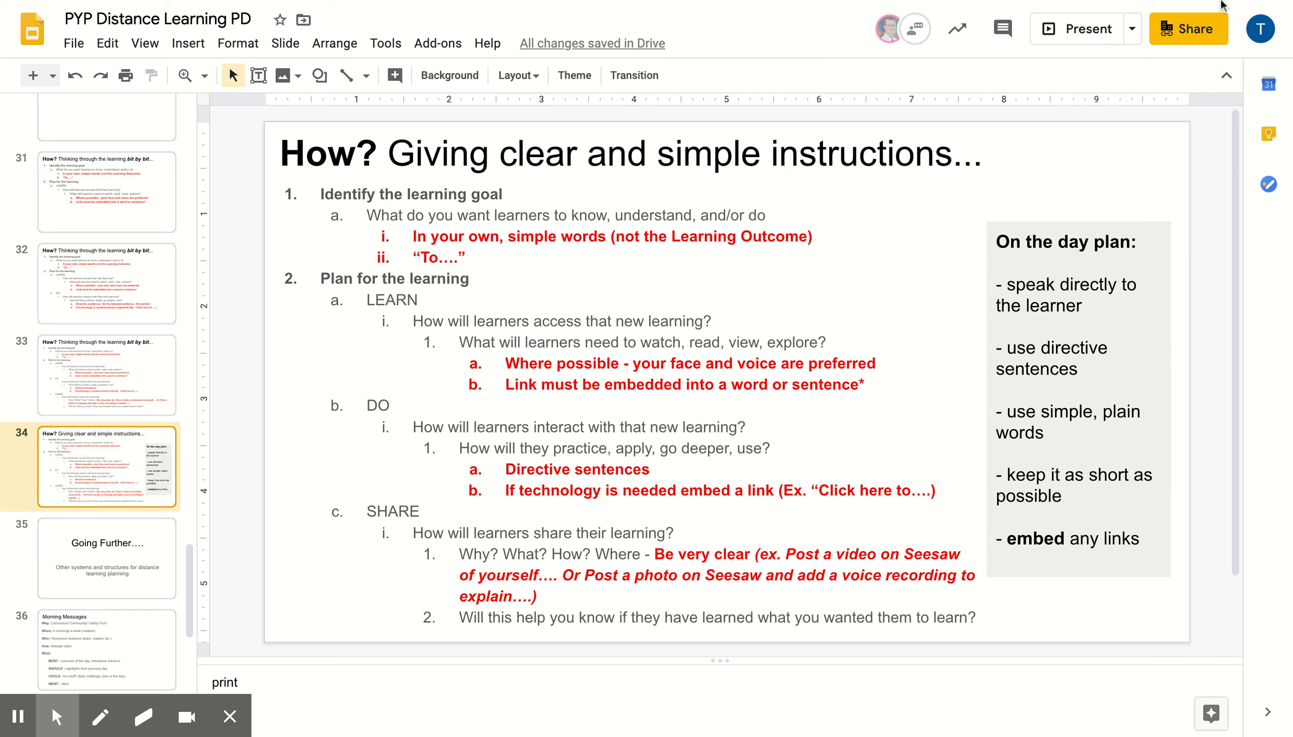